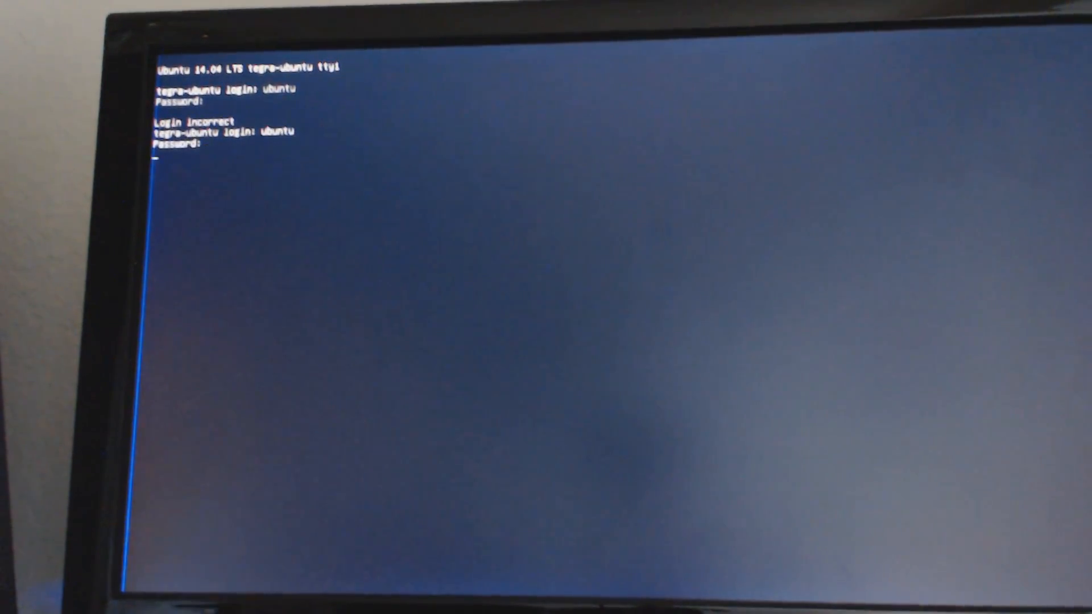
- Log in as ubuntu so the welcome message and shell prompt appear
{"action": "key", "text": "Return"}
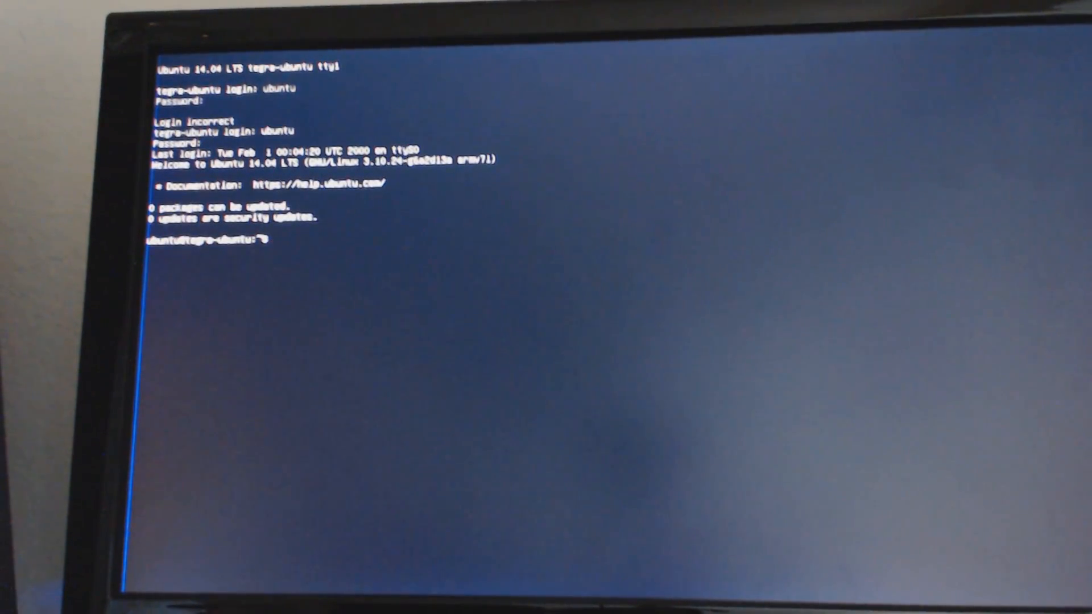
- Run ls, enter NVIDIA-INSTALLER and launch ./installer.sh under sudo, submitting the password
{"action": "type", "text": "LLER"}
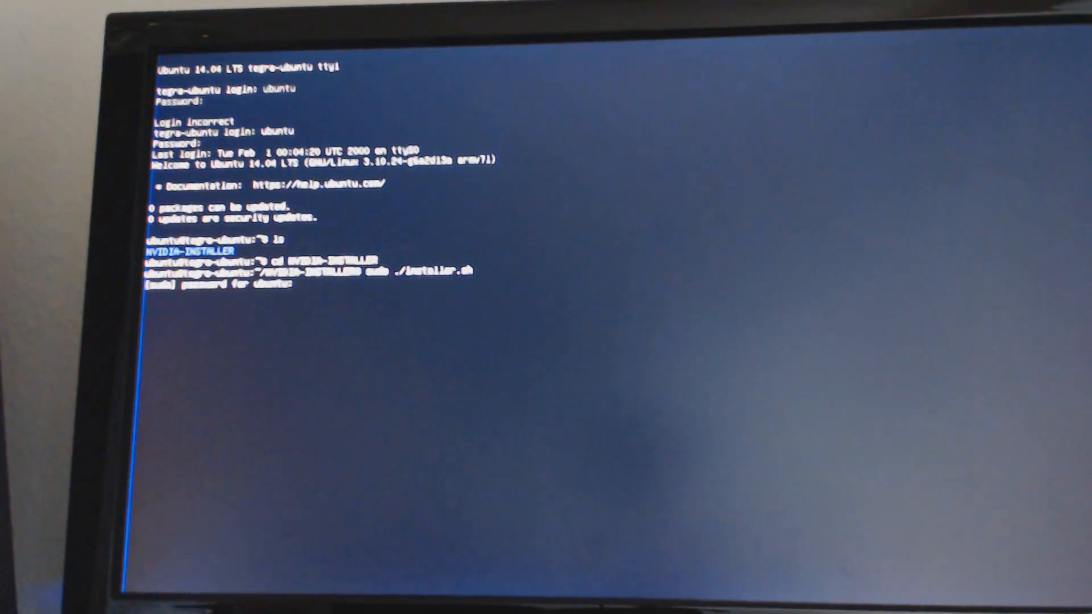
{"action": "key", "text": "Return"}
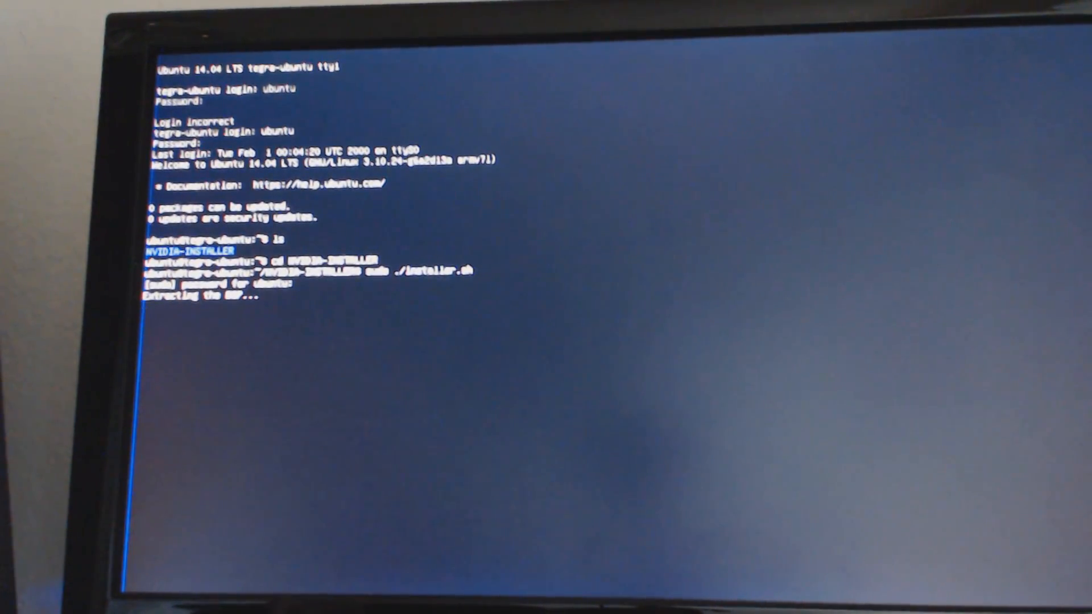